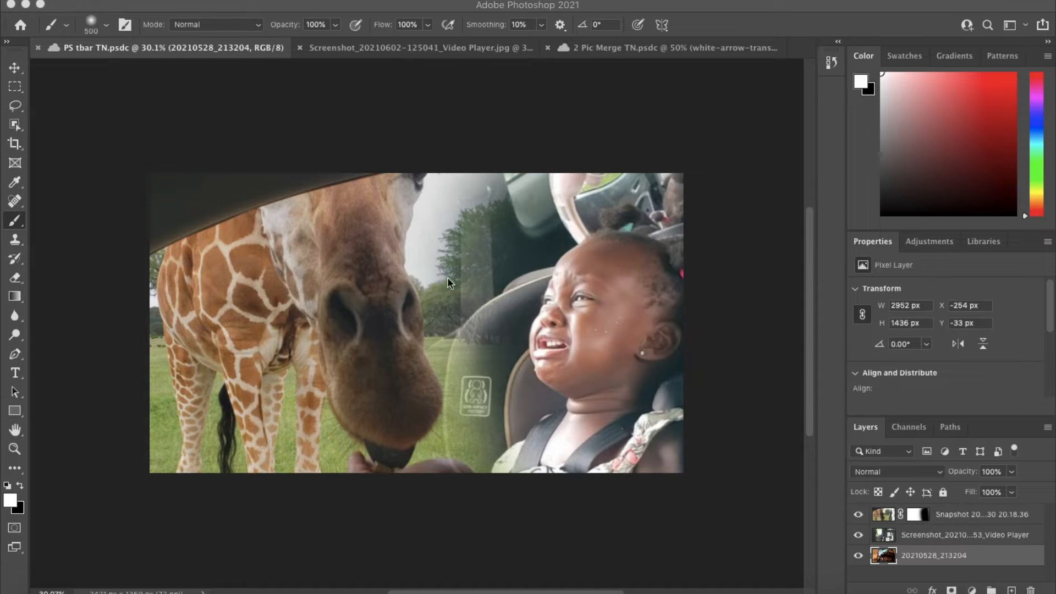
mouse_move(411, 322)
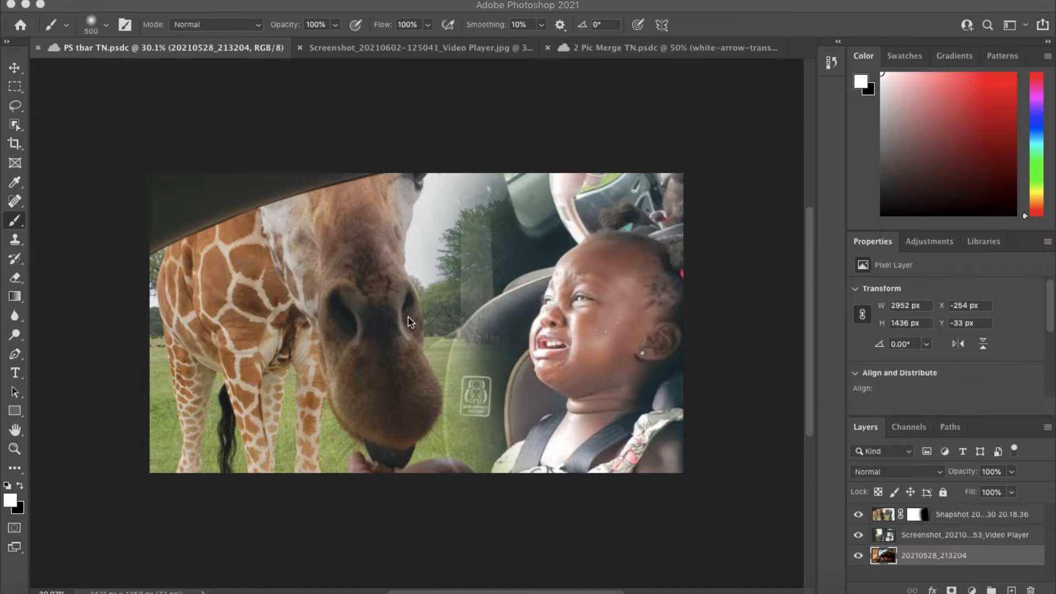
mouse_move(393, 57)
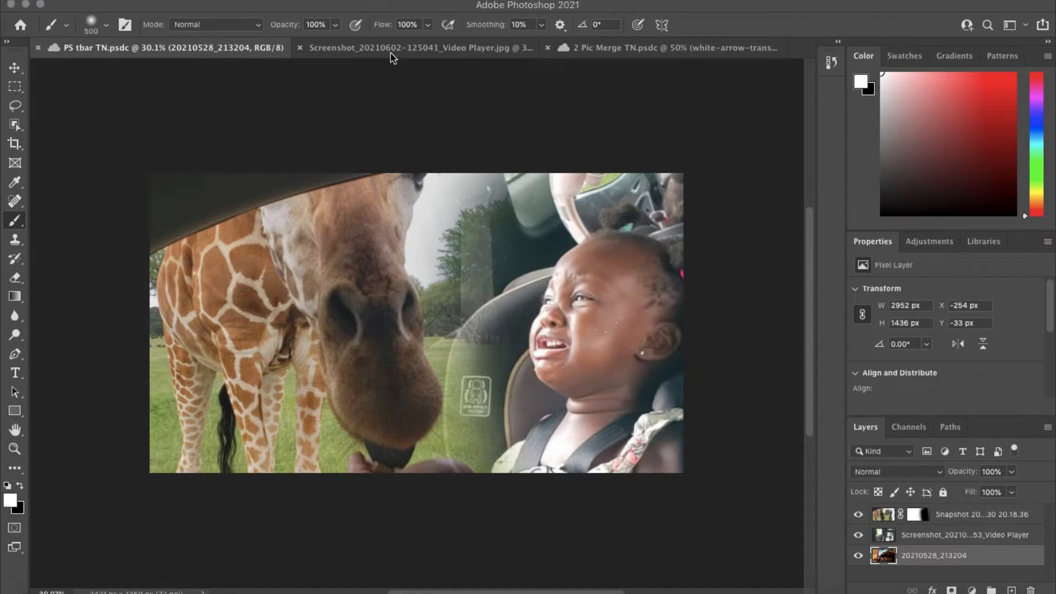
Switch to the Video Player screenshot document containing the toddler and giraffe layers
left_click(418, 48)
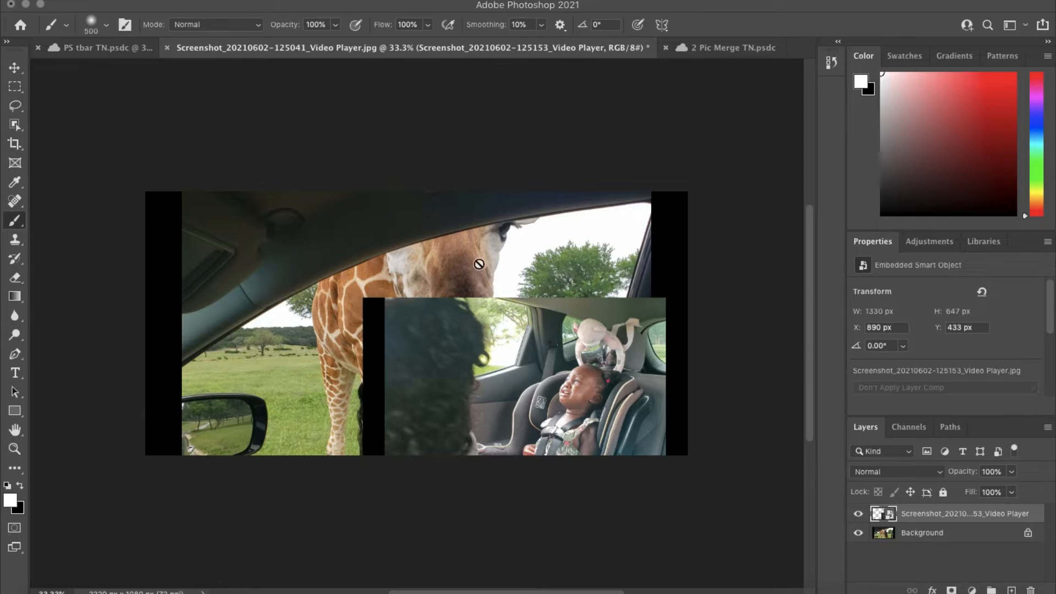
mouse_move(888, 447)
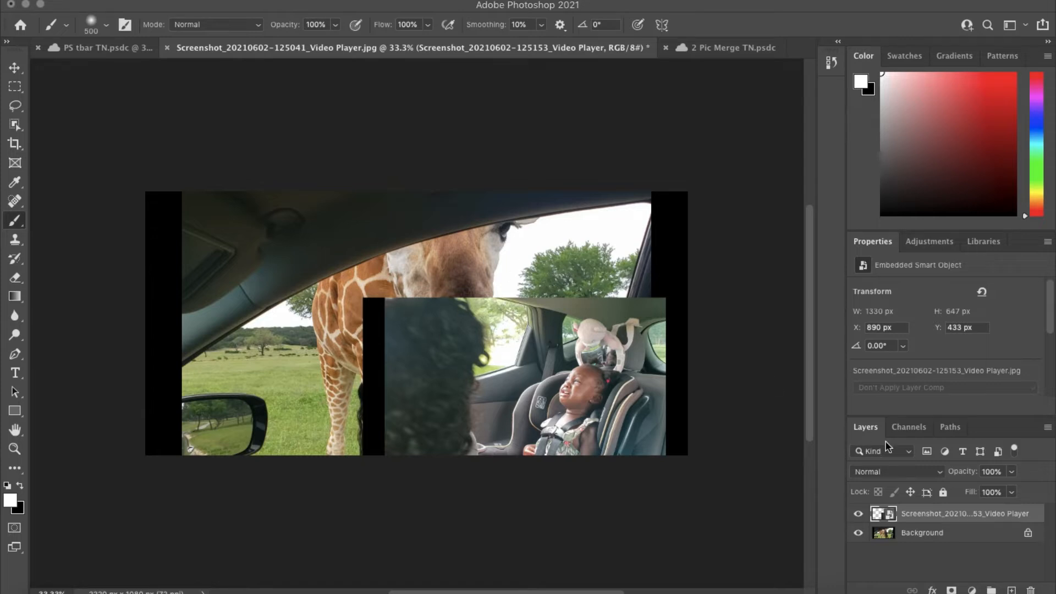
mouse_move(435, 359)
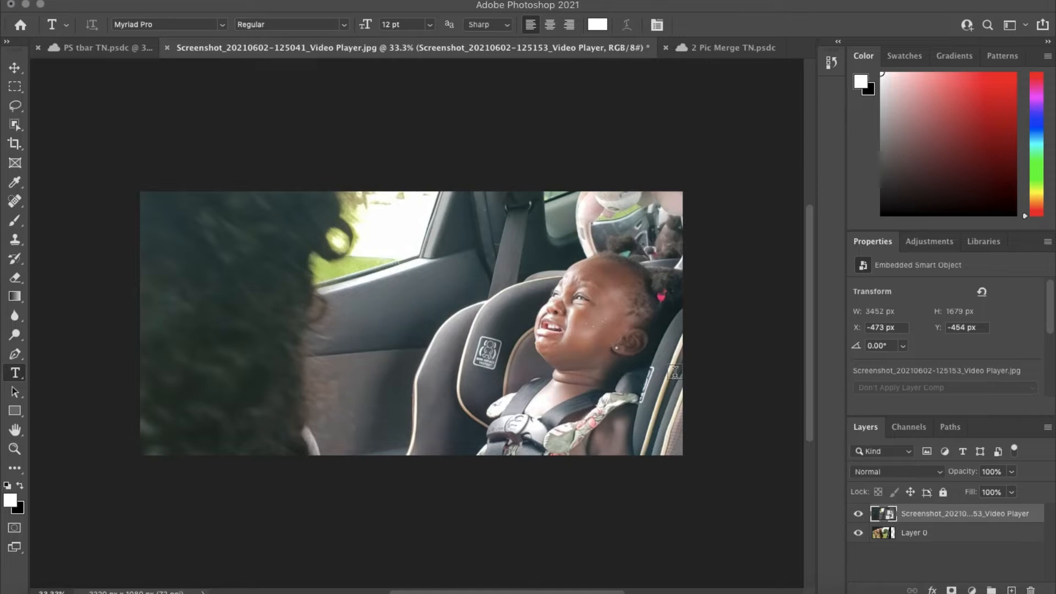
mouse_move(365, 288)
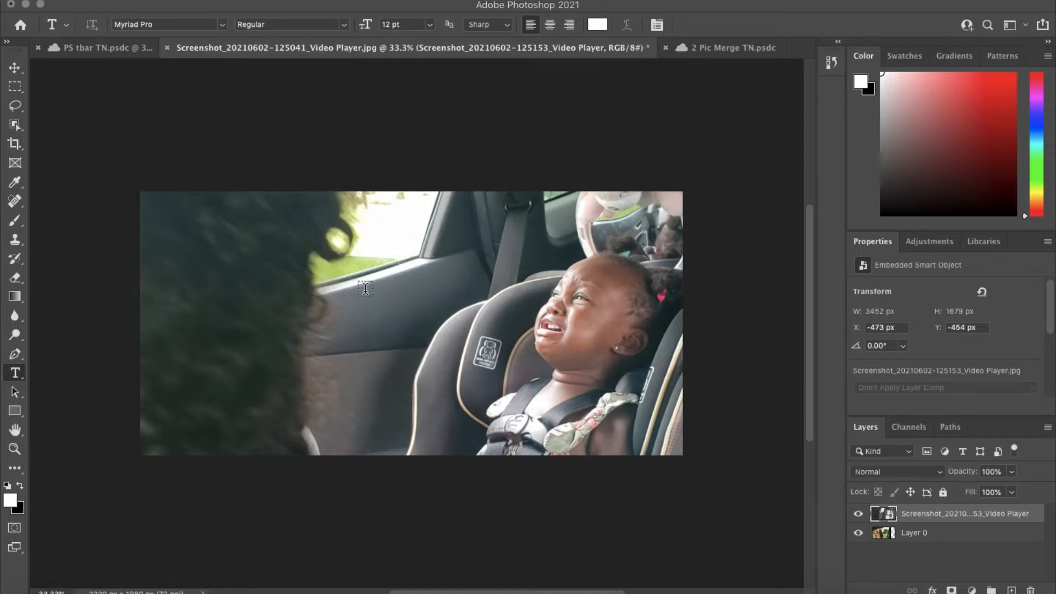
mouse_move(943, 547)
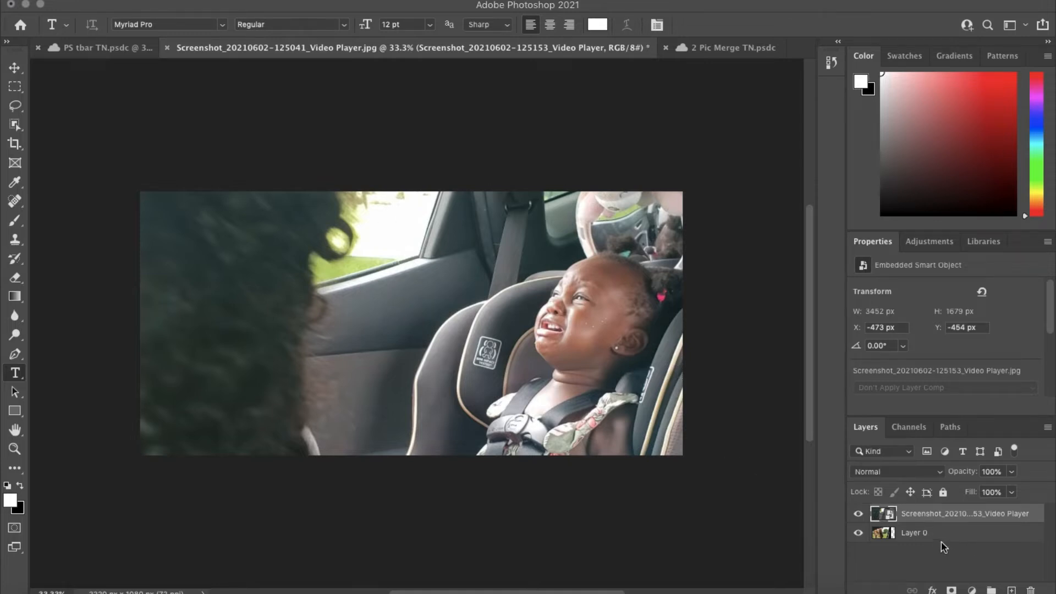
Select the giraffe layer (Layer 0) in the Layers panel to move it on top
left_click(914, 533)
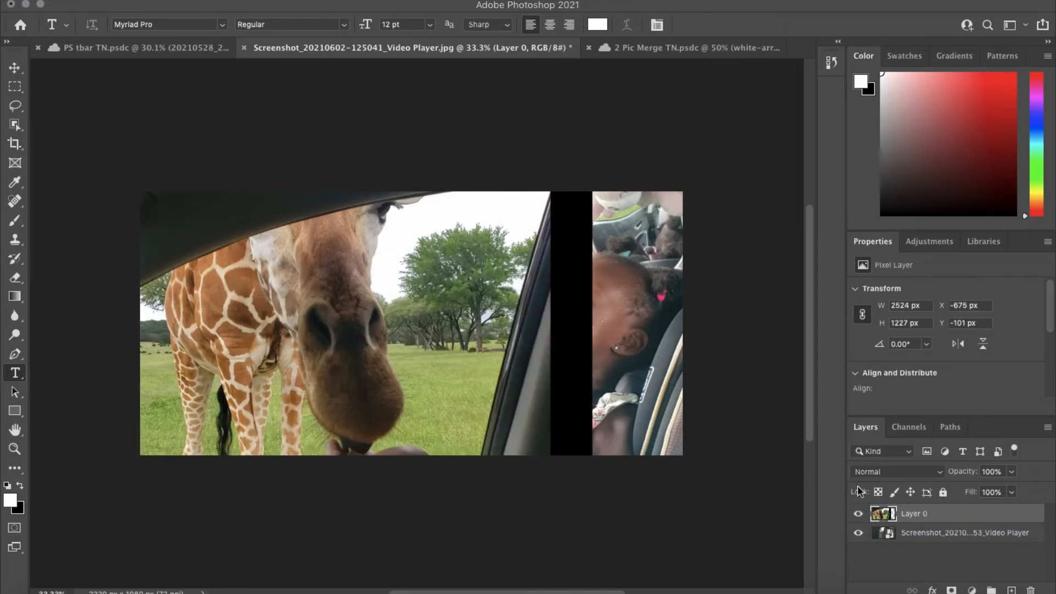
mouse_move(485, 336)
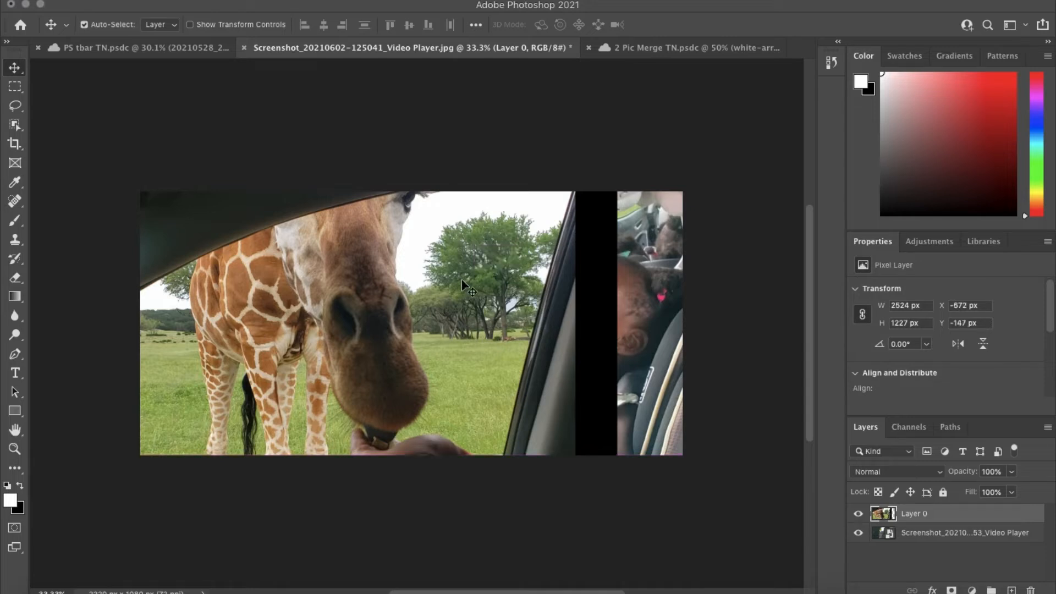
mouse_move(329, 492)
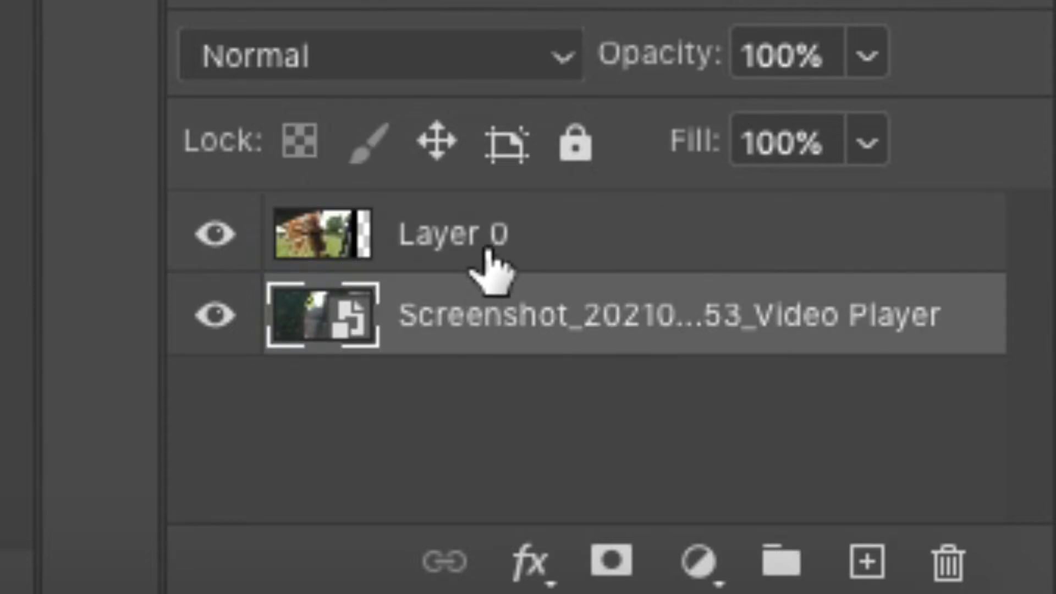
Add a white layer mask to the giraffe layer, Layer 0
left_click(444, 233)
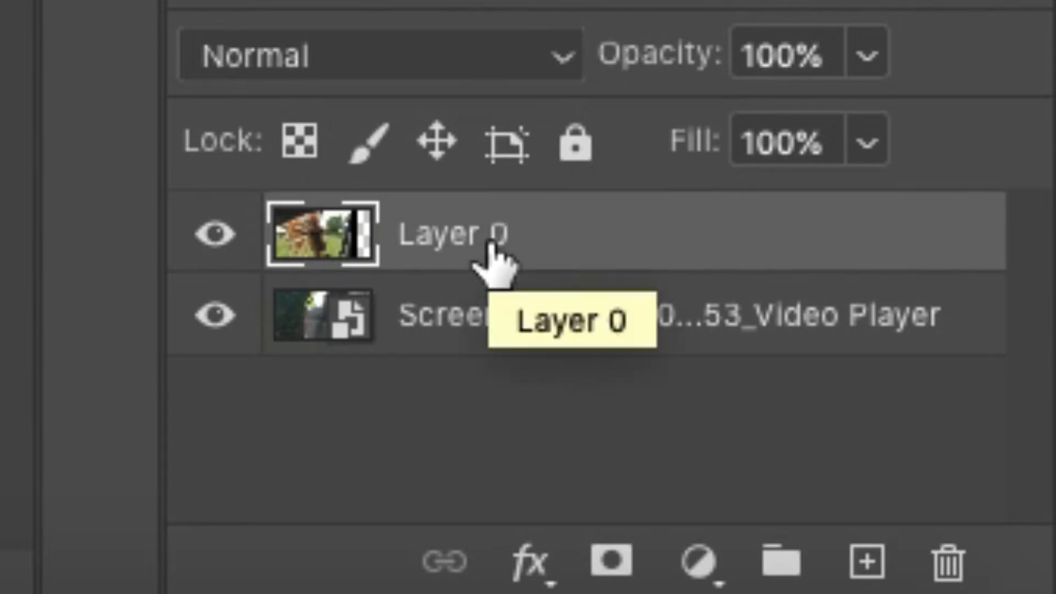
mouse_move(461, 239)
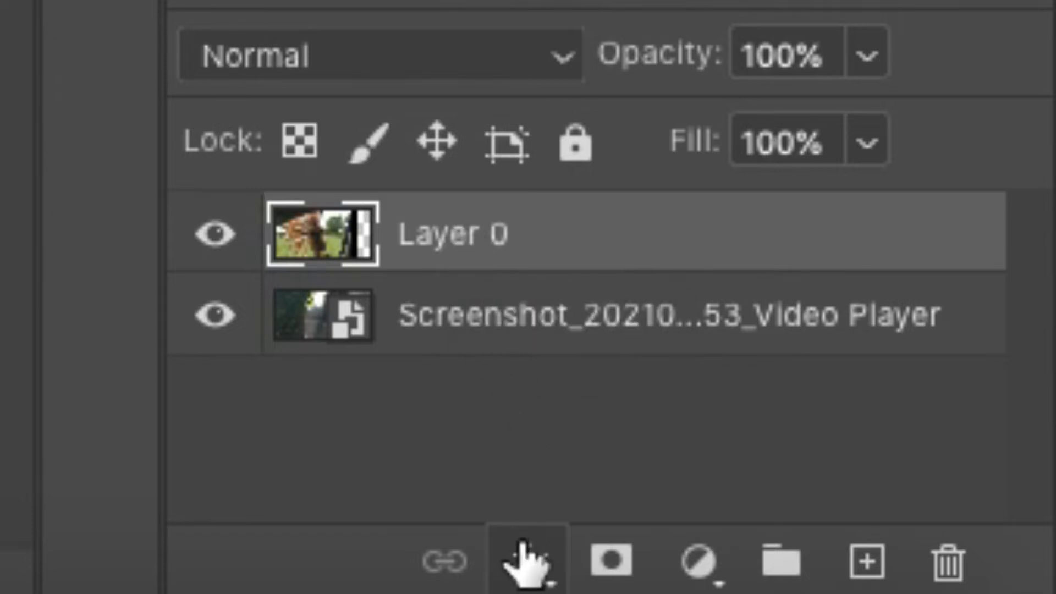
left_click(609, 560)
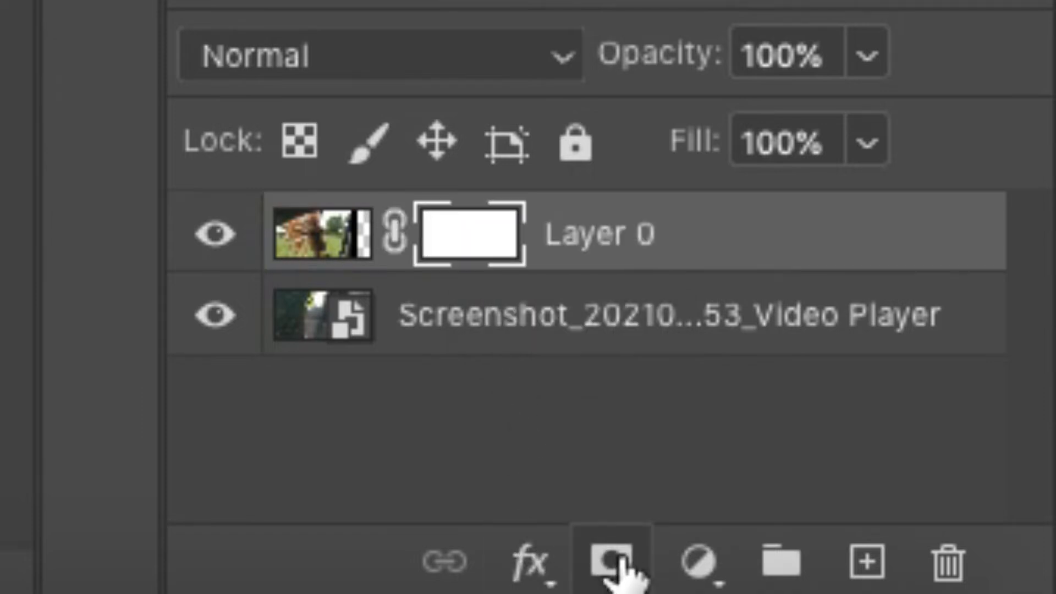
mouse_move(502, 297)
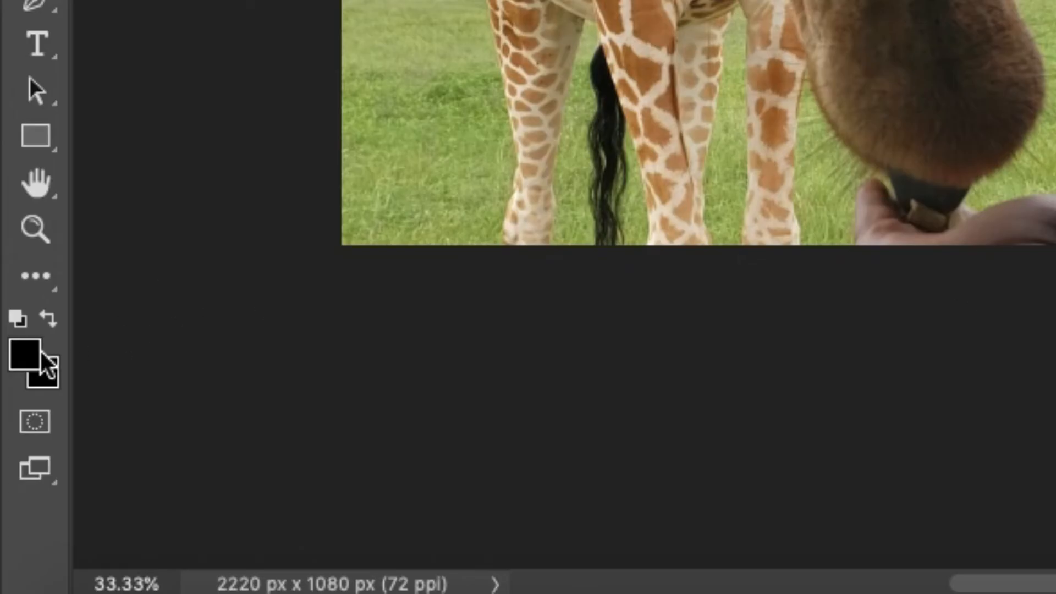
mouse_move(26, 357)
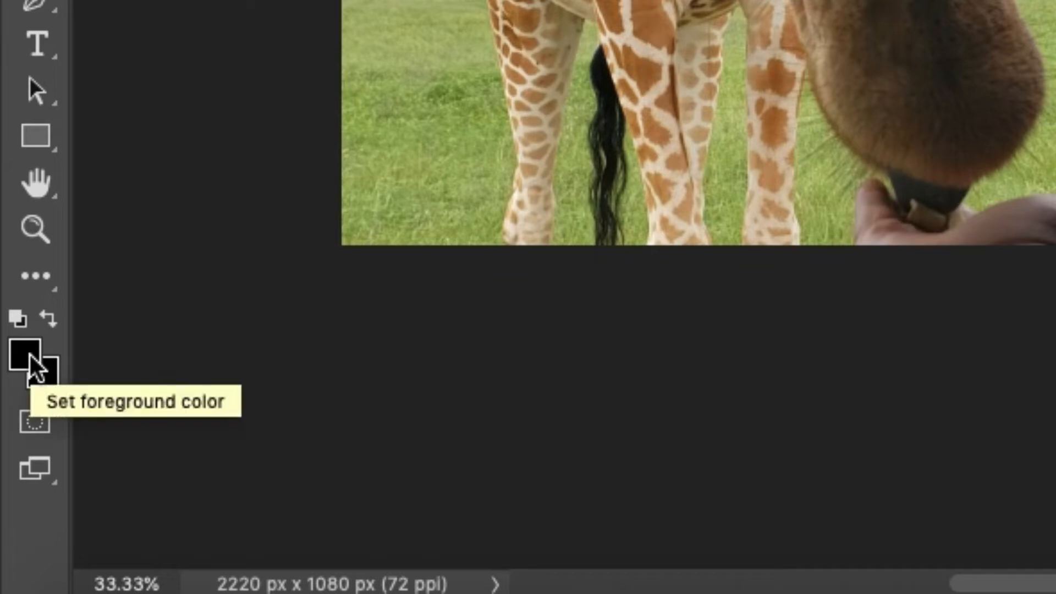
mouse_move(32, 370)
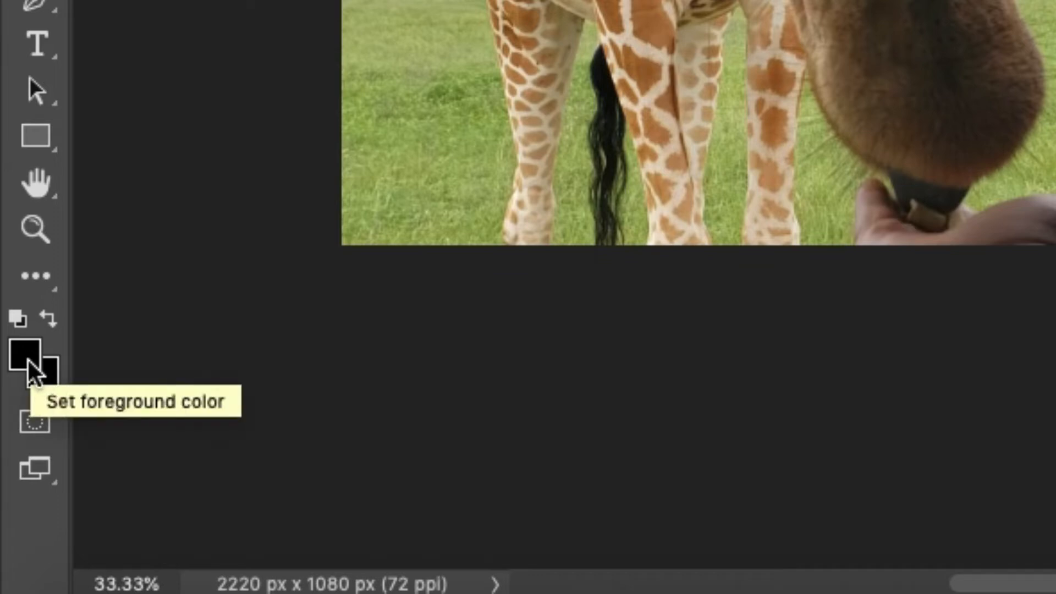
Set the foreground color to black (#000000) in the Color Picker
left_click(26, 355)
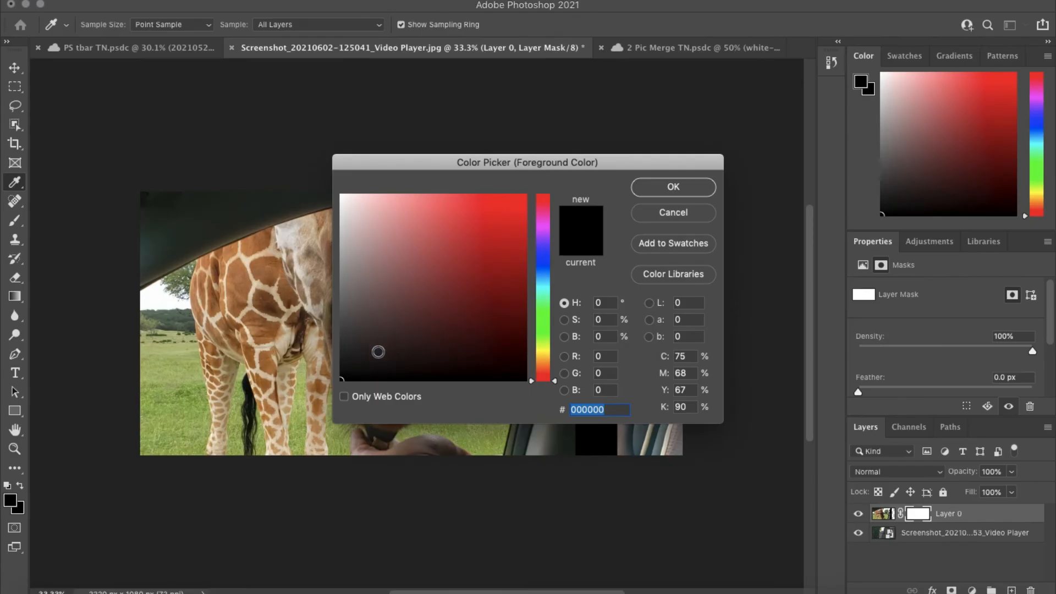
left_click(352, 200)
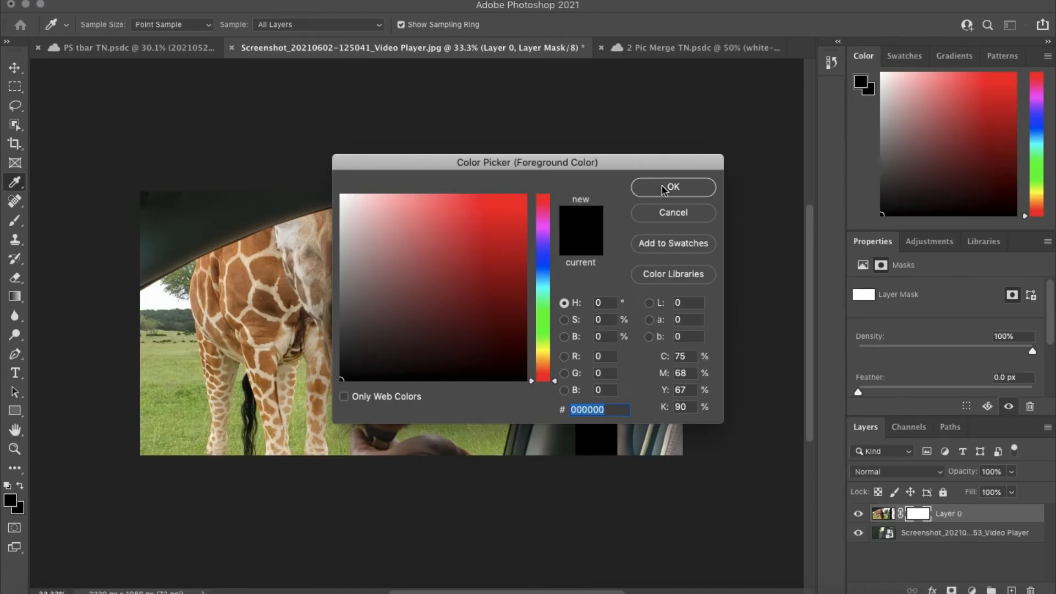
left_click(672, 187)
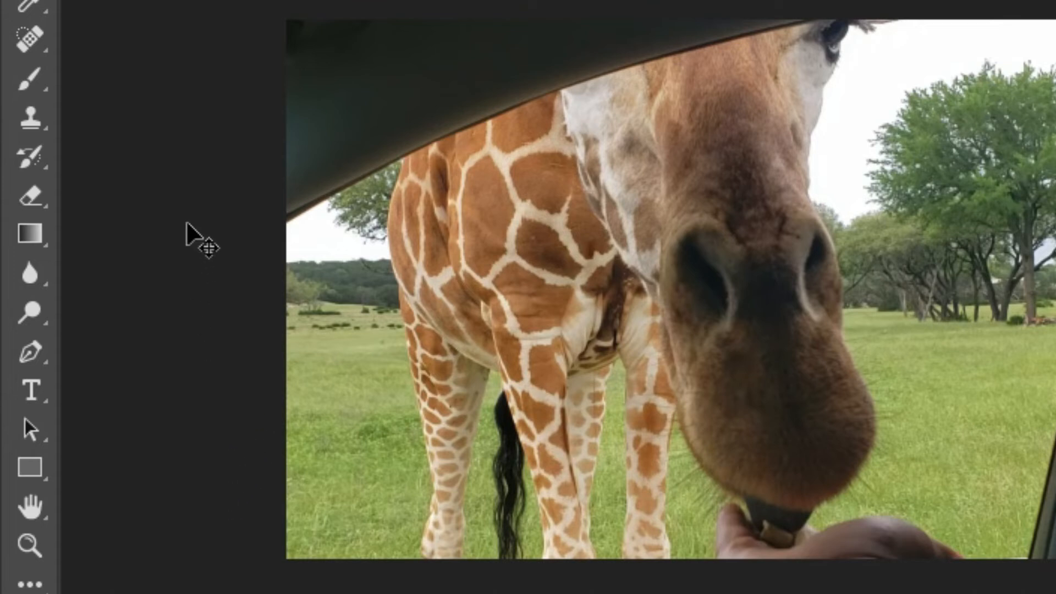
mouse_move(30, 76)
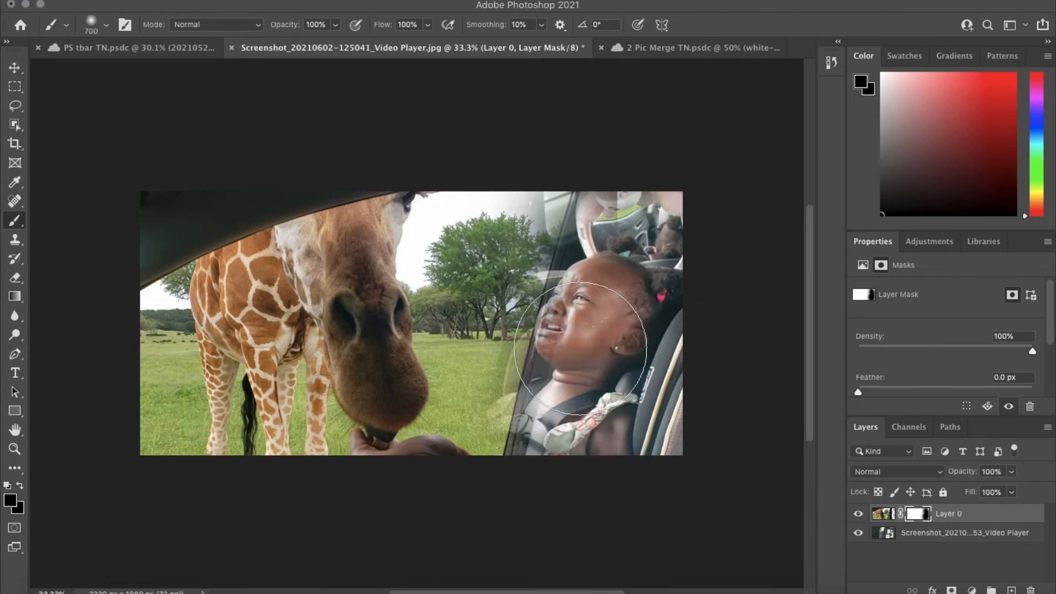
mouse_move(429, 286)
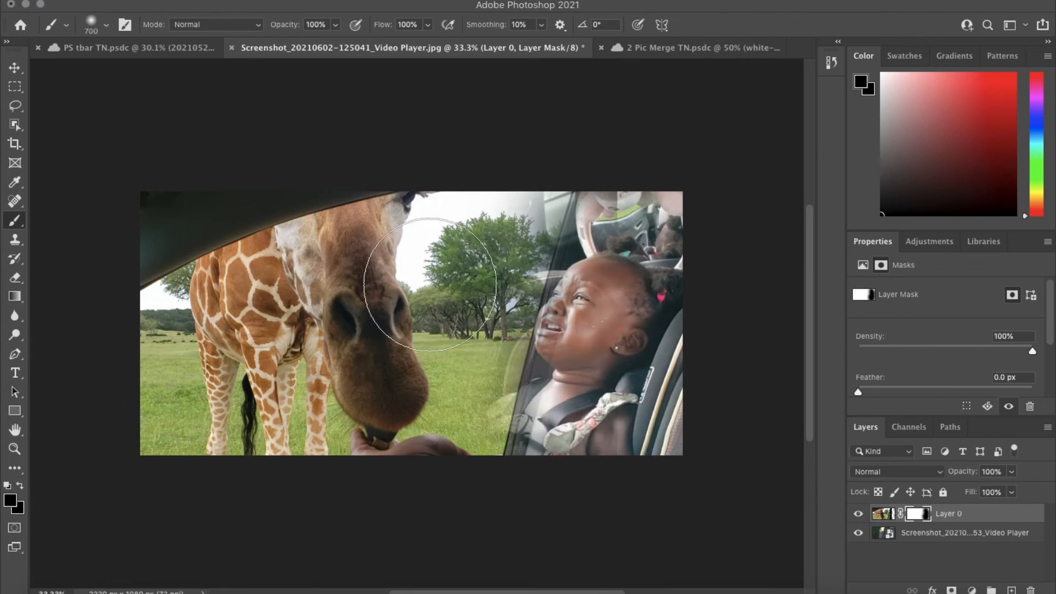
mouse_move(462, 297)
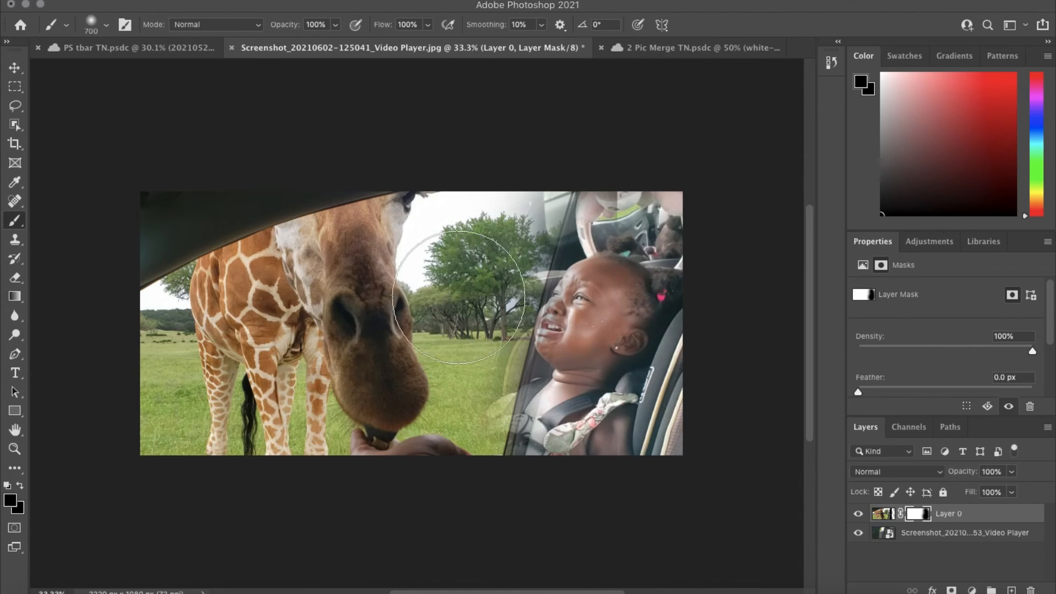